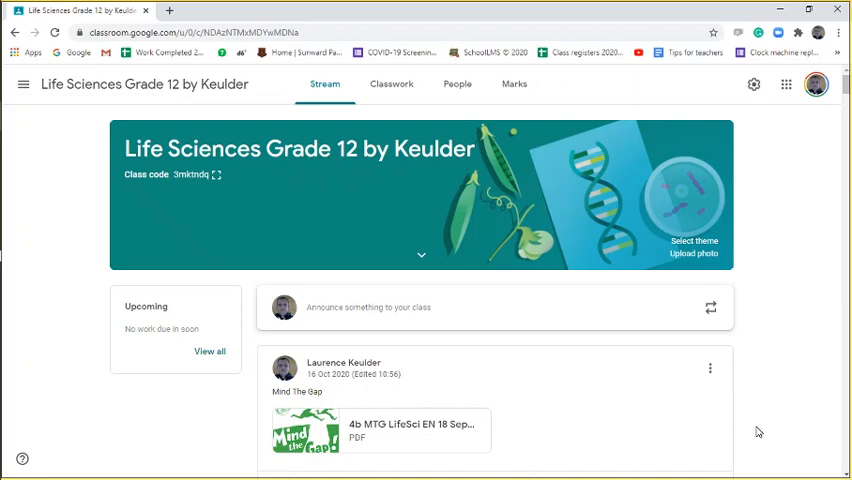
Browse the class stream and classwork, then open the Mind the Gap Life Sciences PDF at its cover page.
scroll(down, 3)
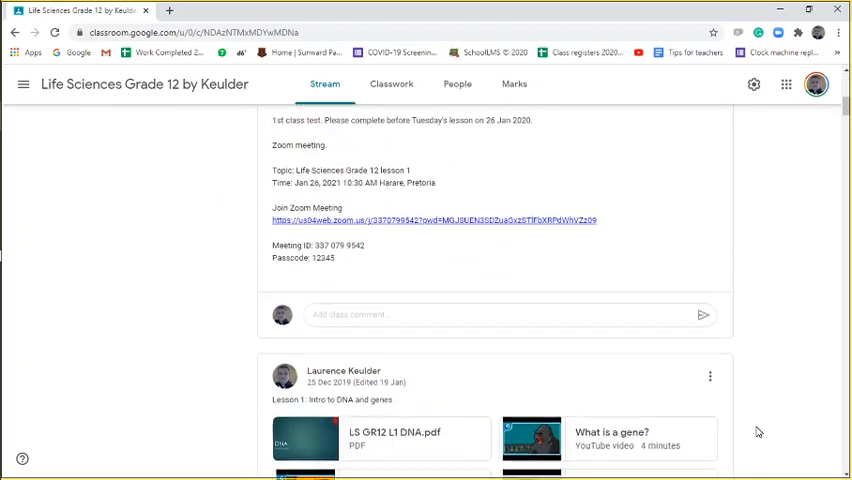
scroll(down, 3)
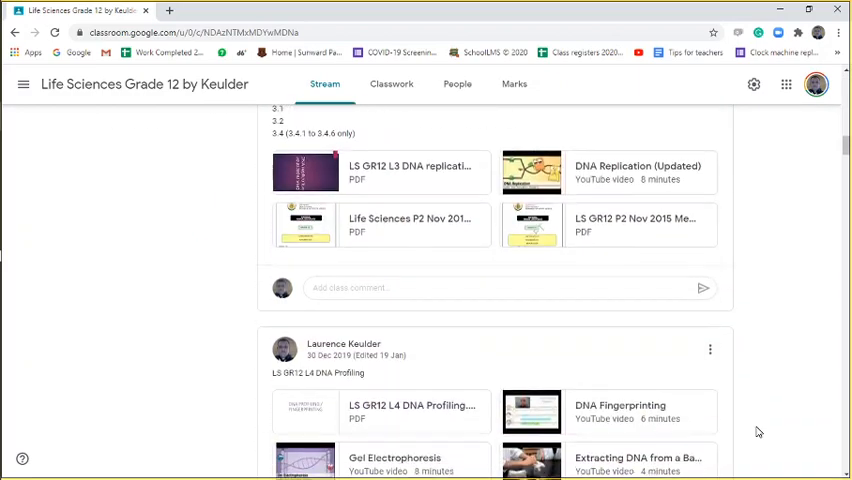
scroll(up, 3)
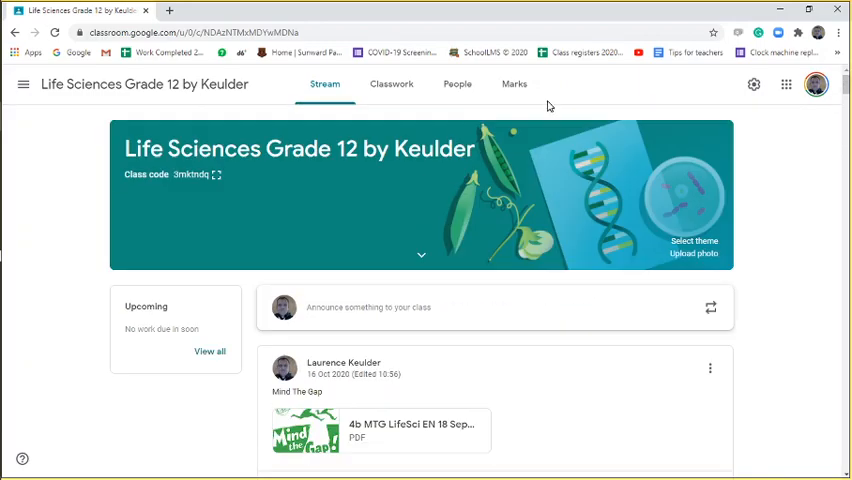
click(392, 84)
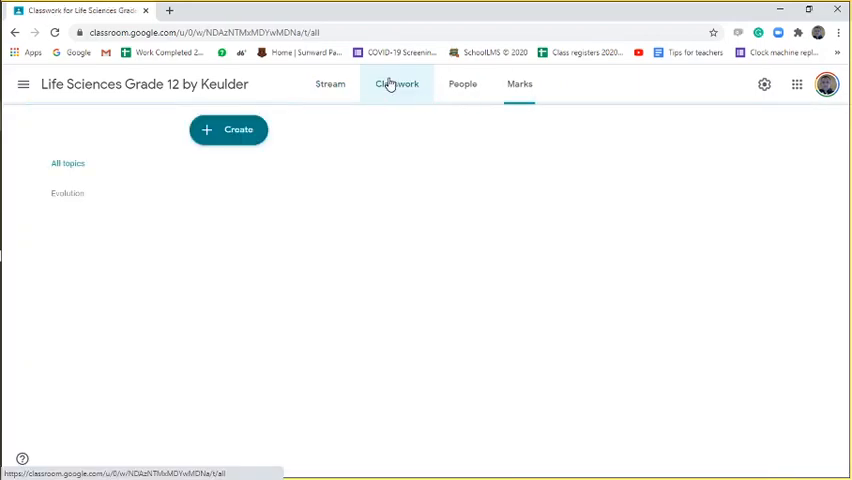
click(396, 84)
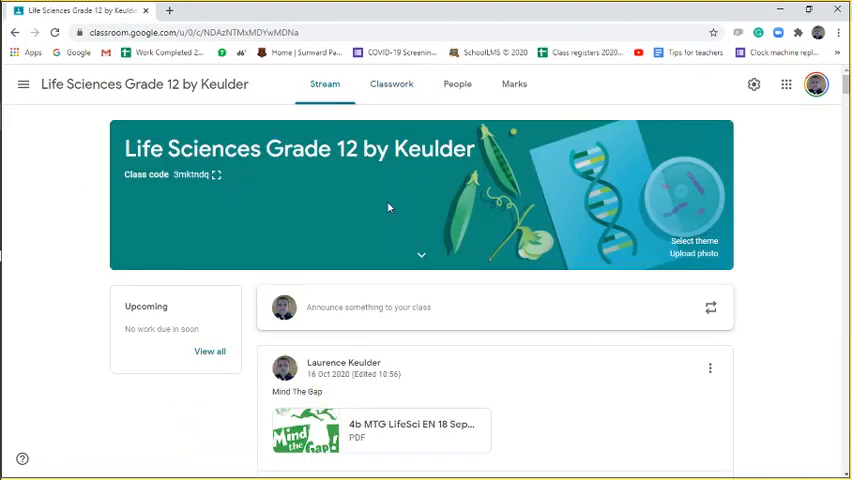
mouse_move(568, 376)
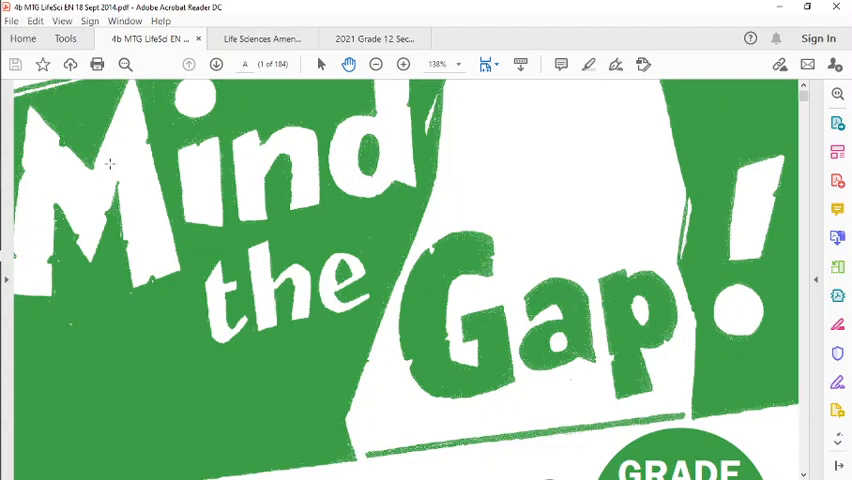
click(260, 38)
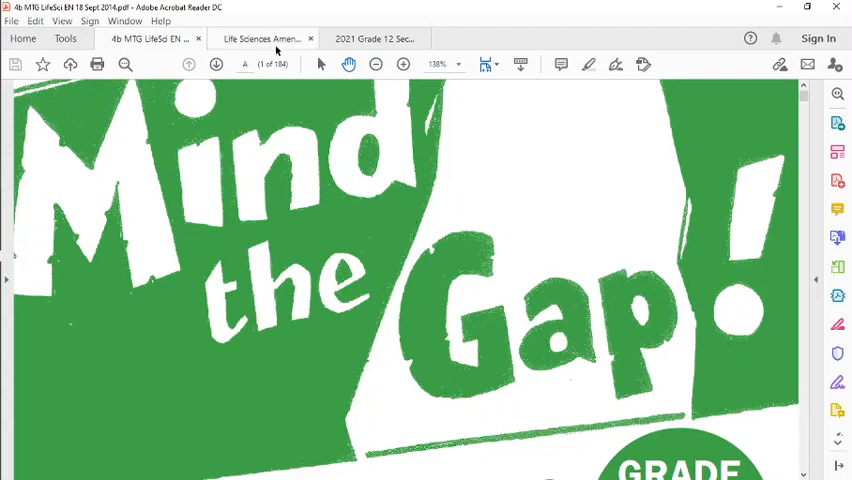
Show the amended Life Sciences CAPS section 4.5 Tests and Examinations, then move to the 2021 Grade 12 amendments.
click(260, 38)
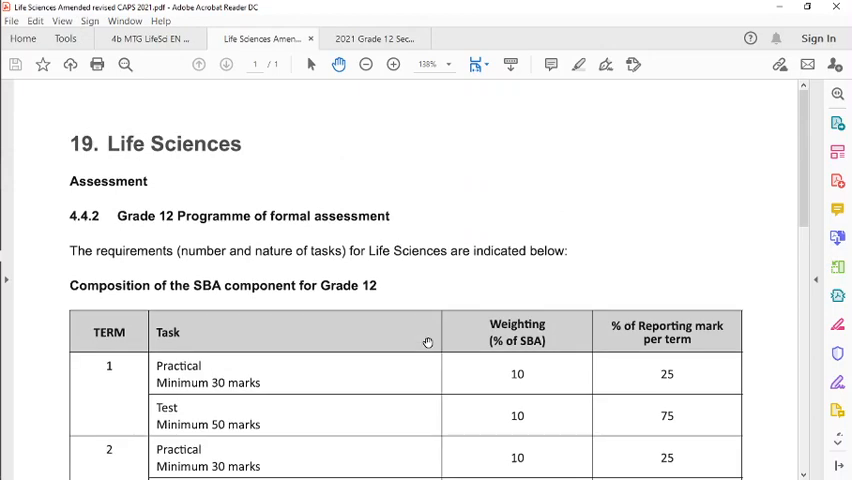
scroll(down, 3)
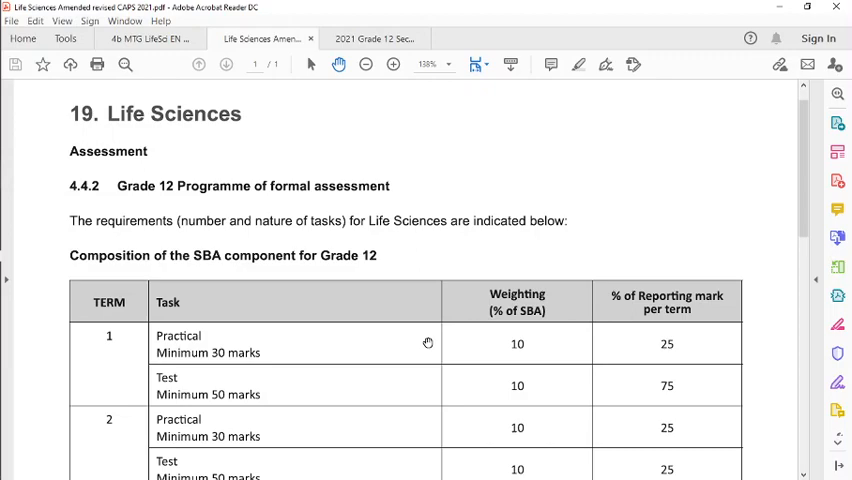
scroll(down, 3)
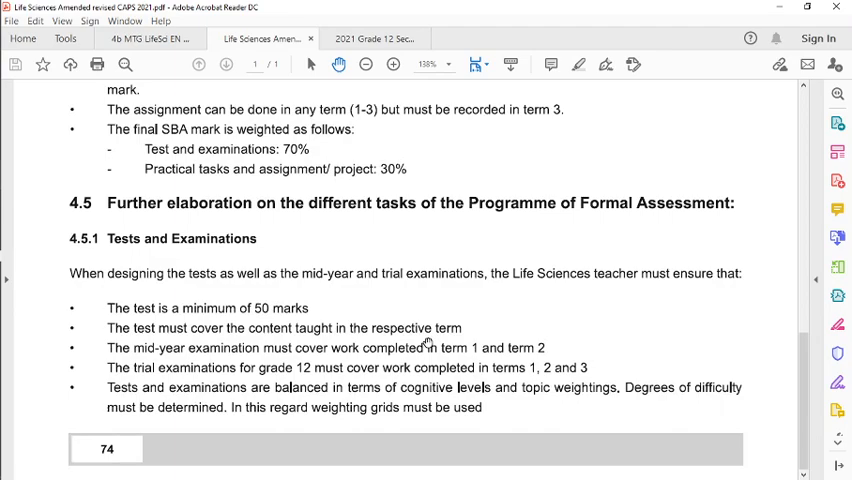
click(372, 38)
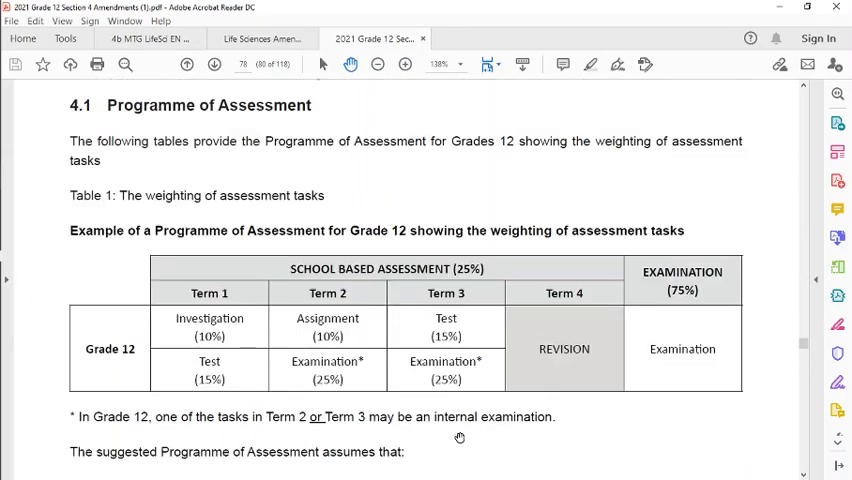
Scroll the 2021 Grade 12 amendments between 4.1 Programme of Assessment and the topic weighting totals.
scroll(down, 3)
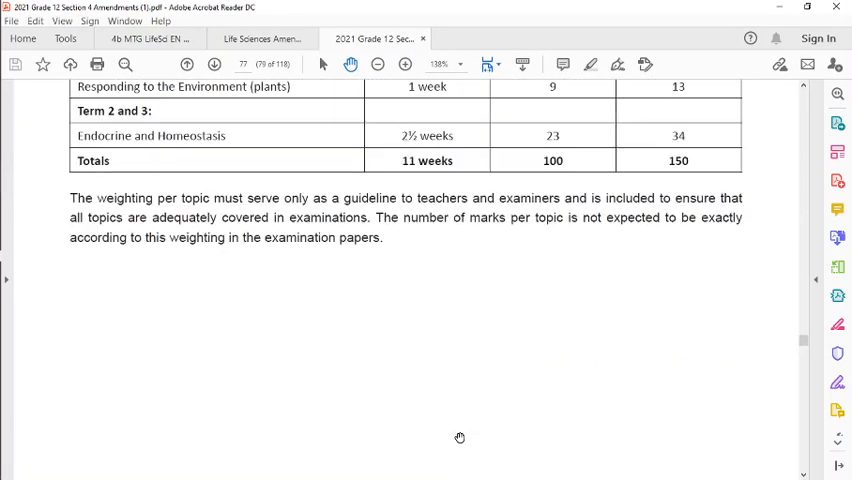
scroll(up, 3)
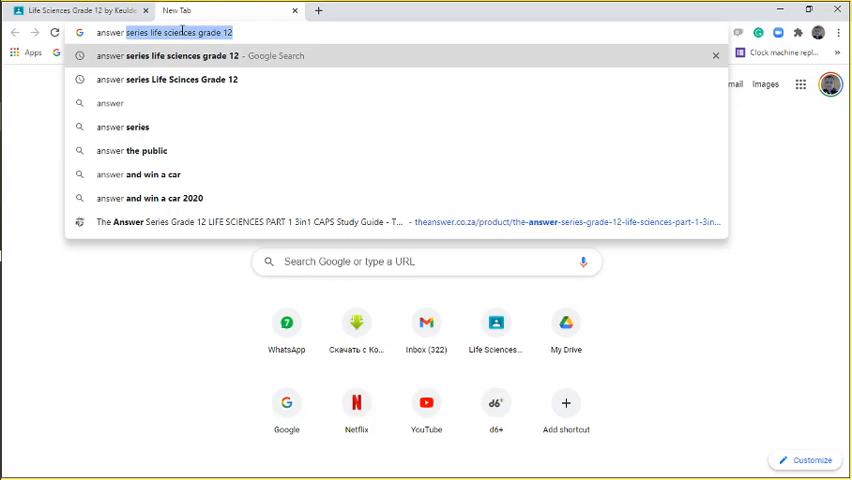
Search Google for 'answer series life sciences grade 12' and open the Answer Series Grade 12 study guide result.
text(answer se)
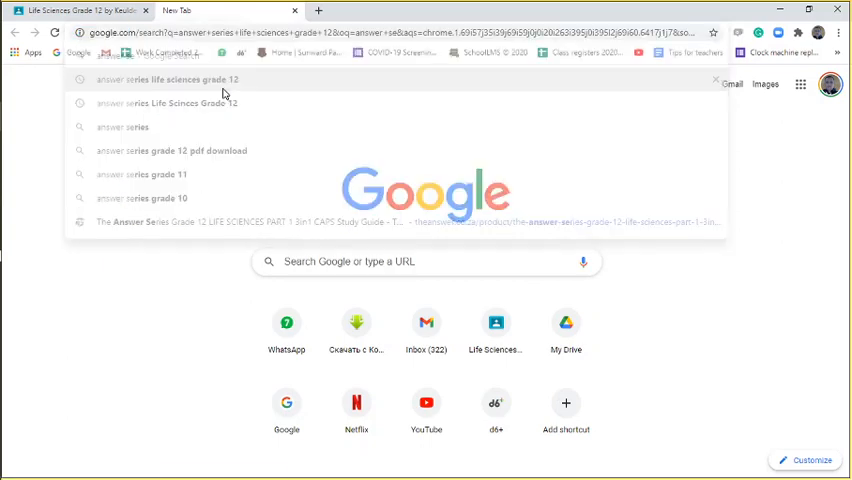
click(168, 80)
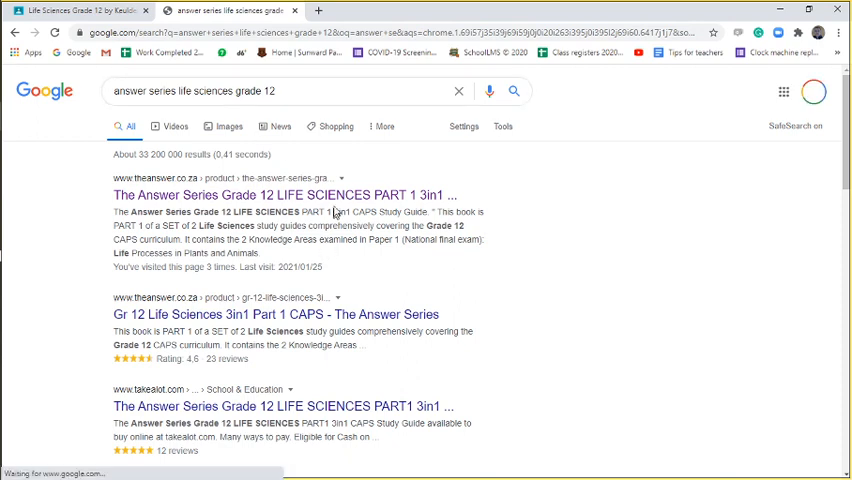
click(284, 196)
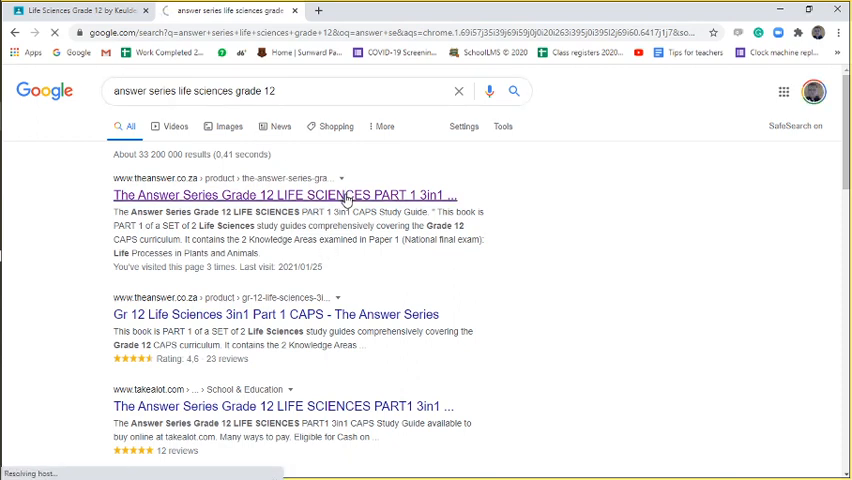
click(284, 196)
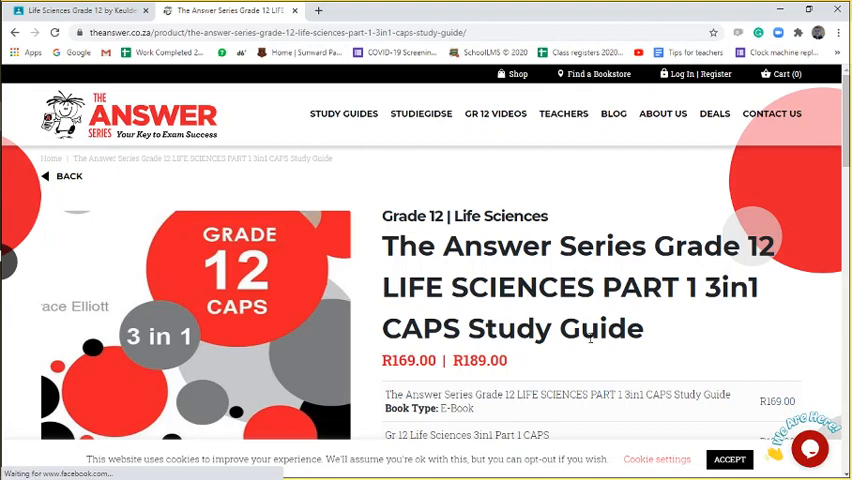
Scroll to the study guide's E-book (R169) and Hard copy (R189) price options.
scroll(down, 3)
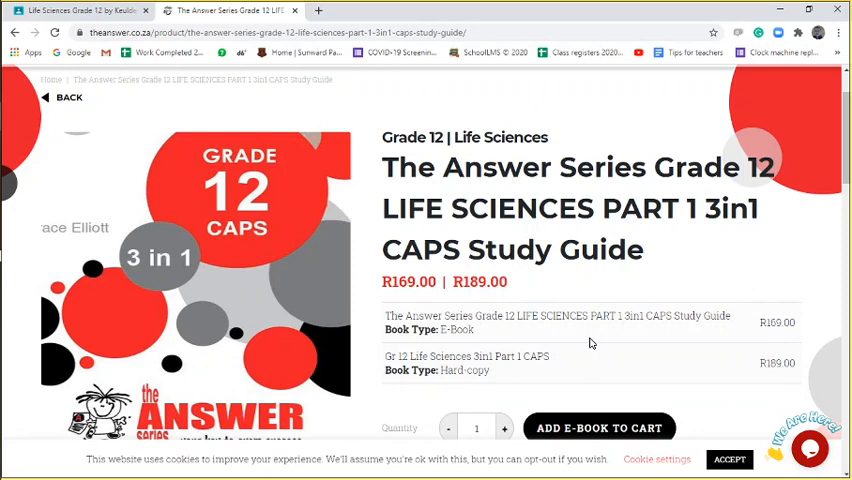
mouse_move(170, 304)
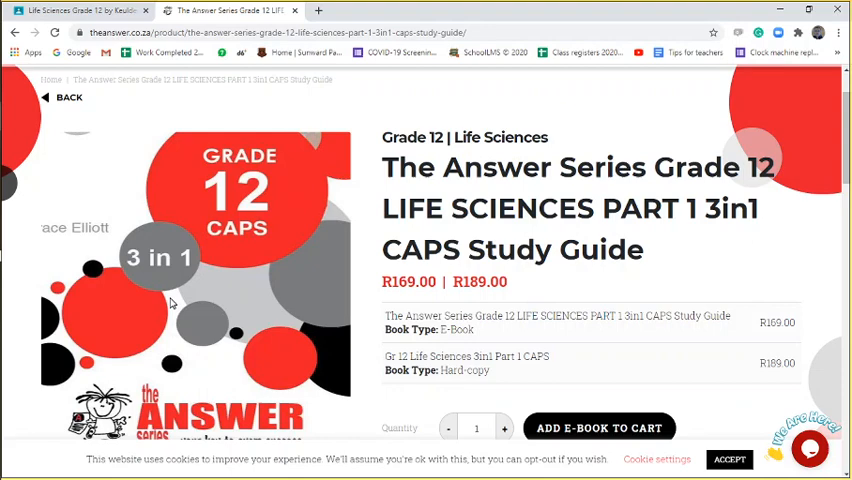